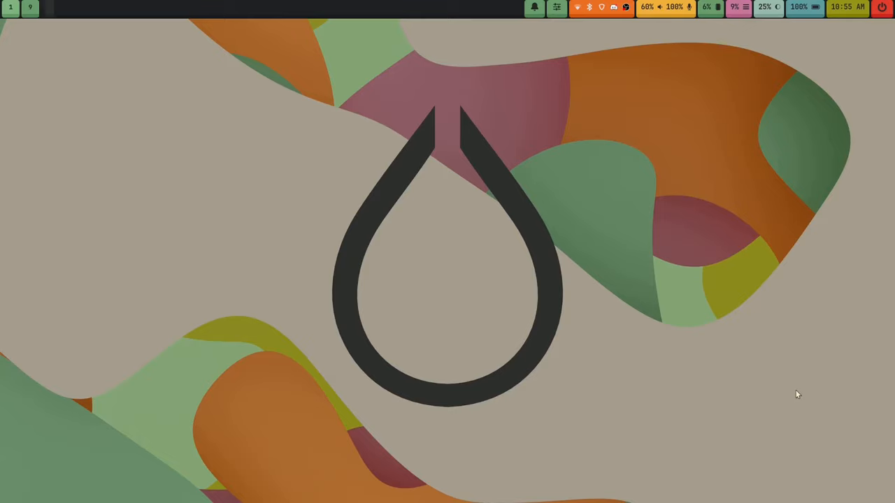
mouse_move(735, 123)
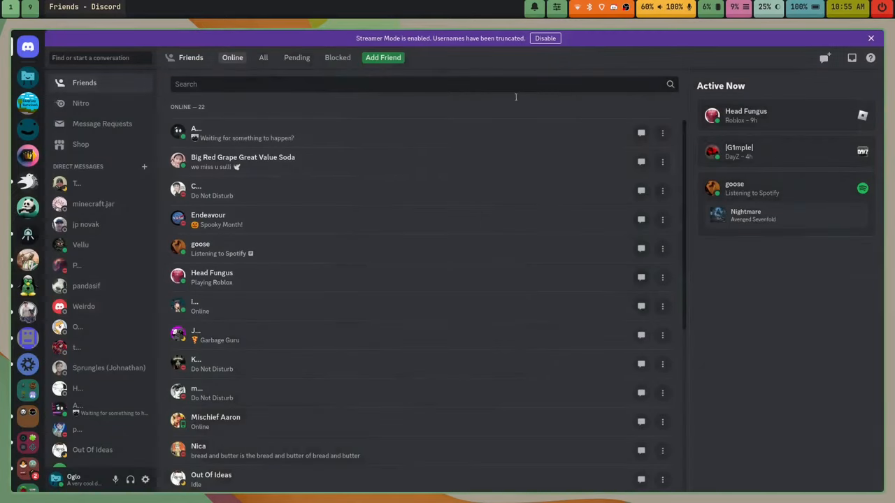
mouse_move(28, 75)
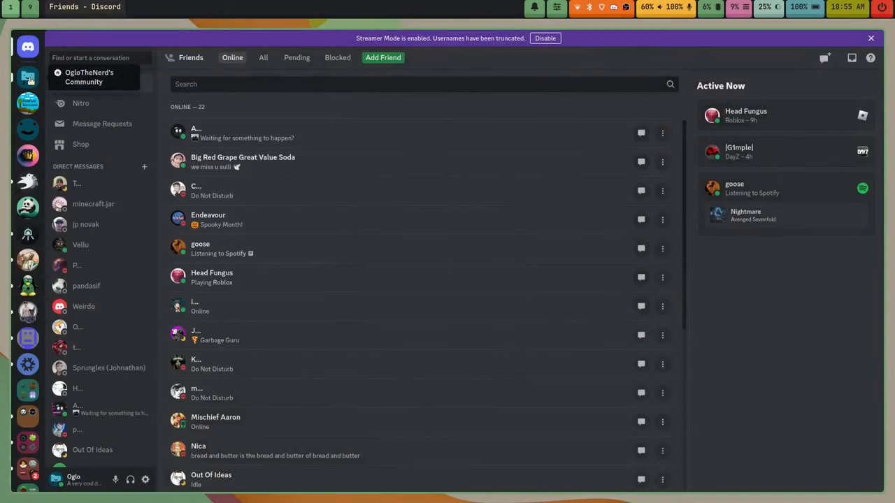
Show the #chat channel of OgloTheNerd's Community server, then bring up the oglo.dev website in Brave.
left_click(28, 76)
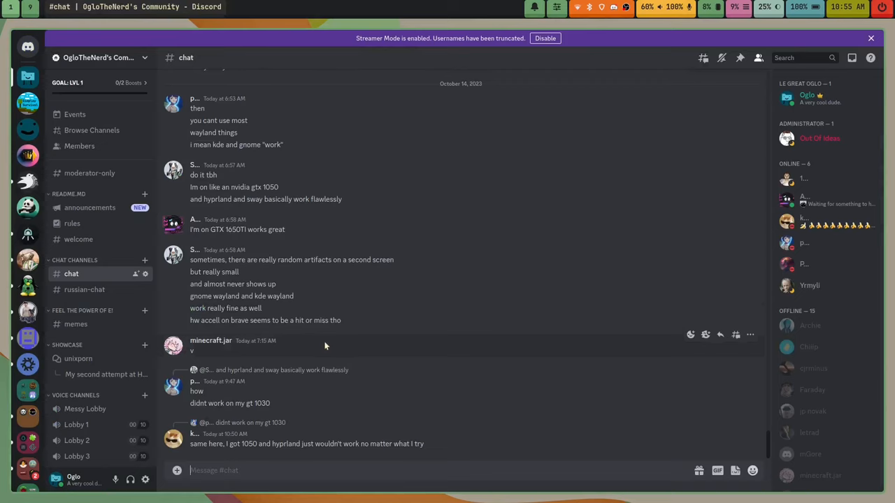
mouse_move(404, 387)
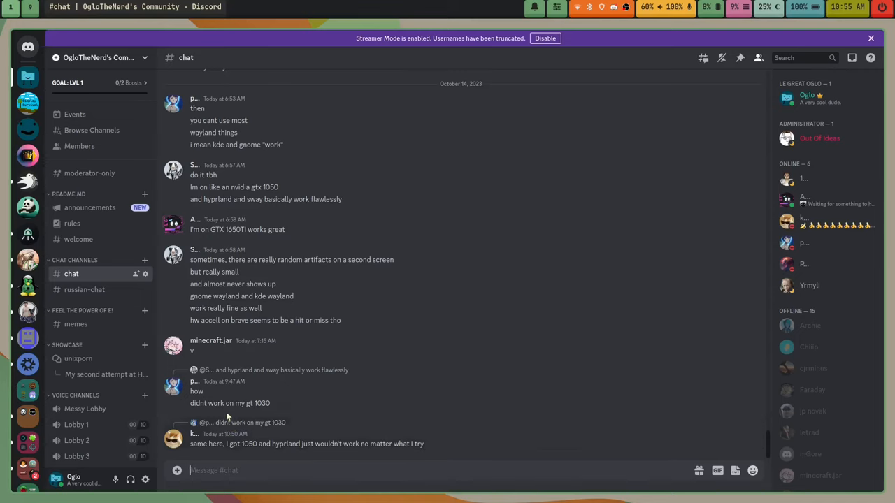
left_click(545, 38)
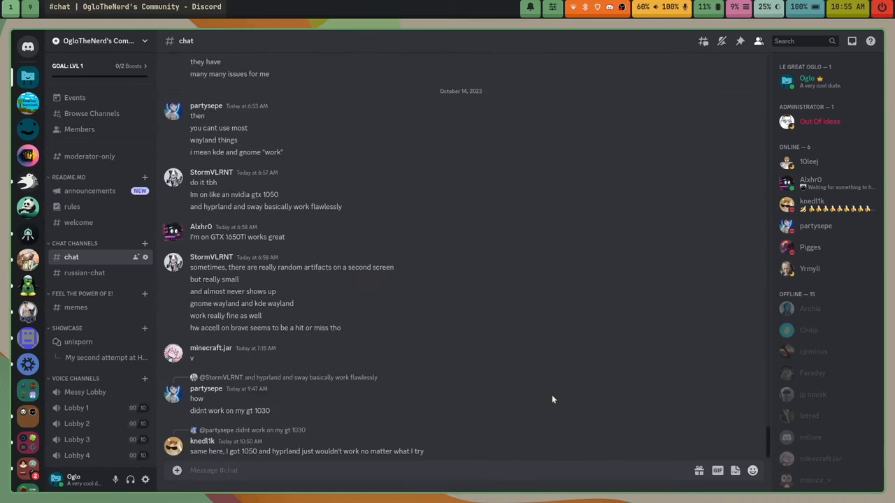
scroll("up", 3)
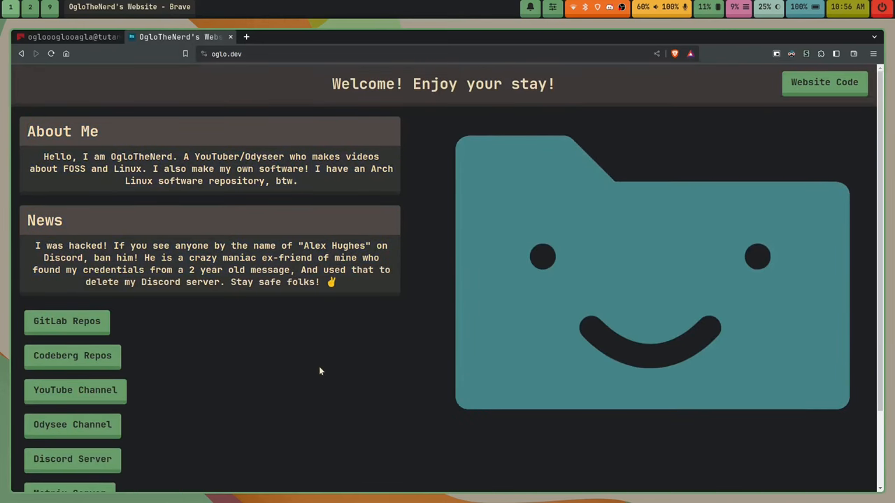
scroll("down", 3)
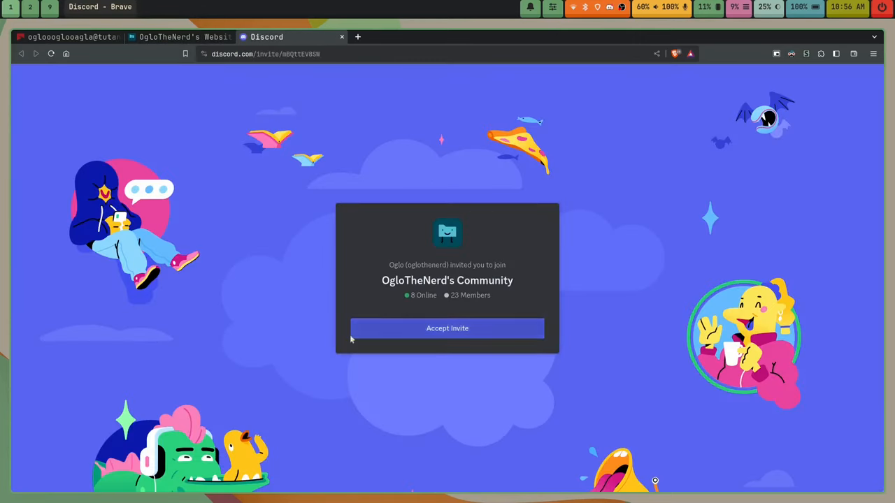
mouse_move(371, 19)
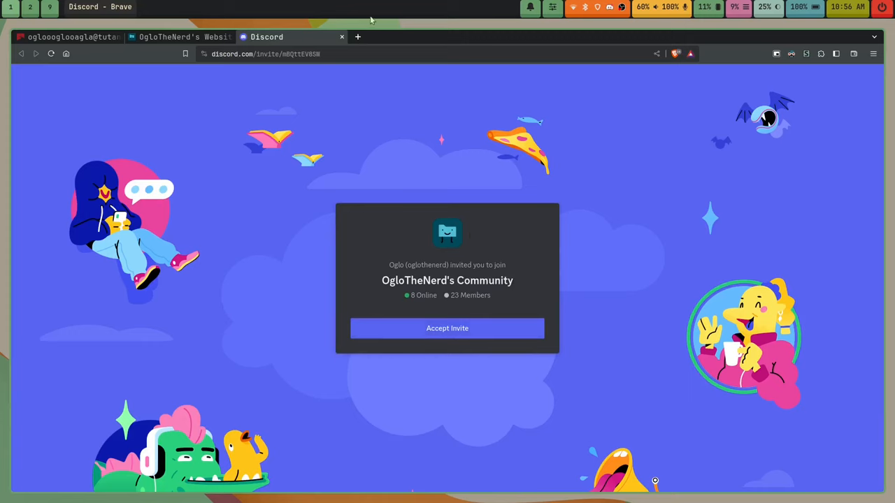
left_click(341, 37)
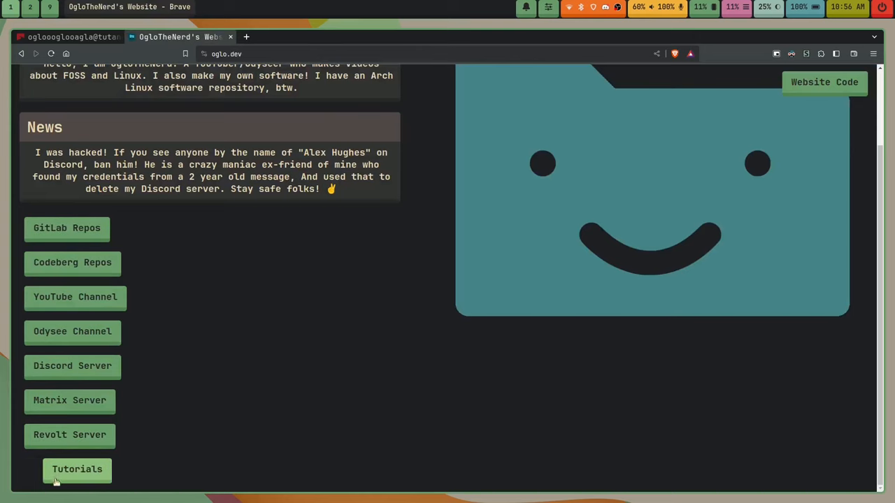
mouse_move(77, 469)
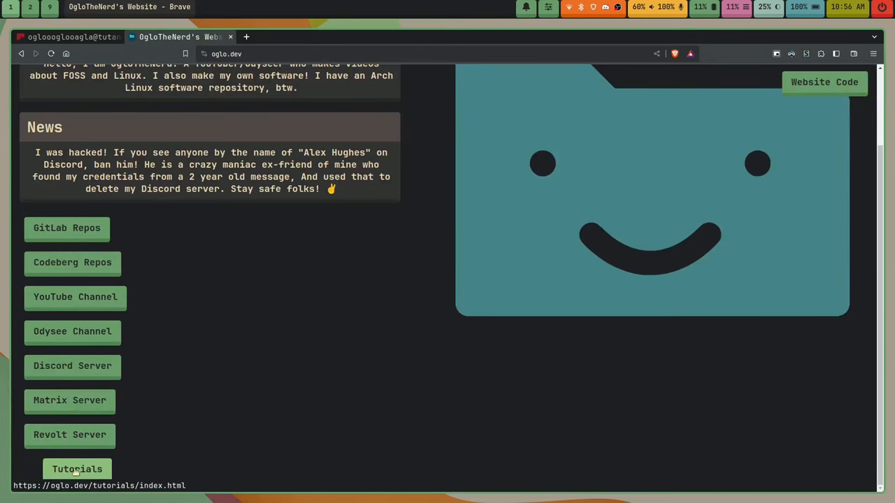
Scroll the oglo.dev homepage back up to its welcome heading with About Me and News visible.
scroll("up", 3)
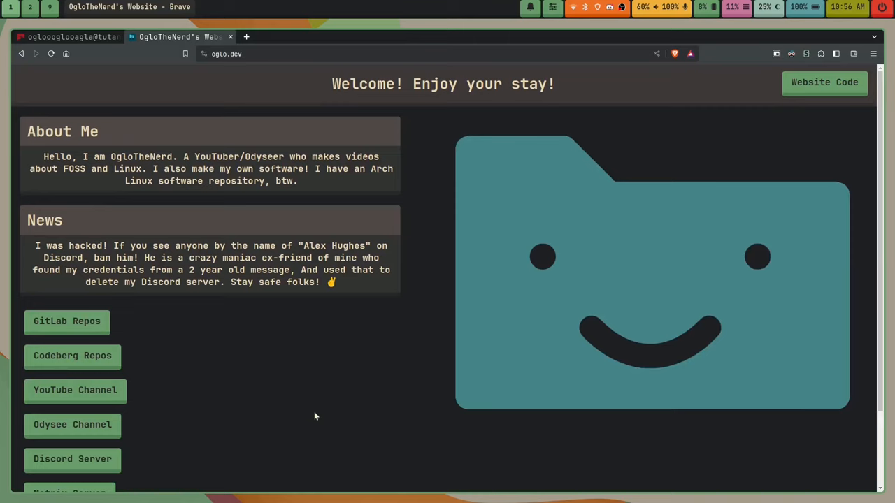
mouse_move(282, 383)
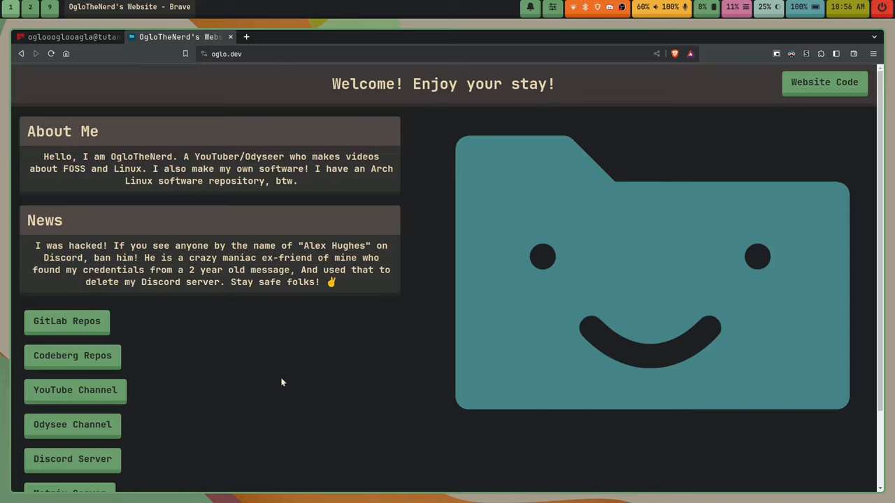
mouse_move(265, 366)
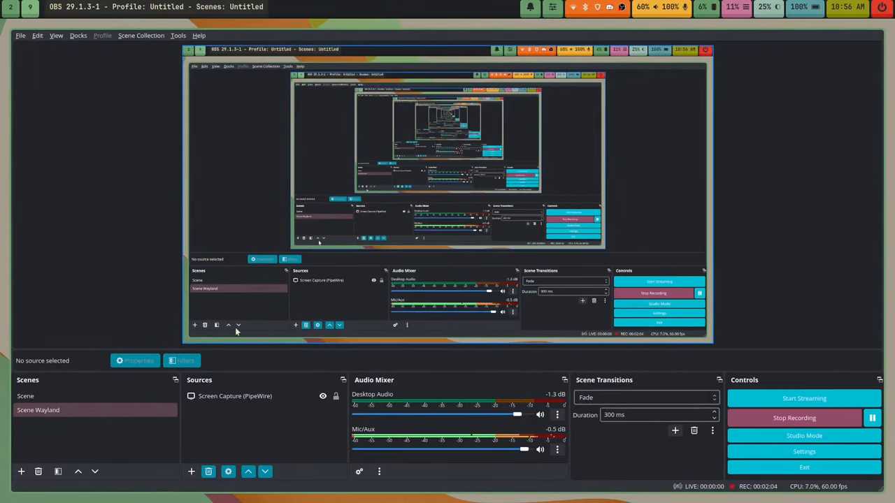
mouse_move(811, 259)
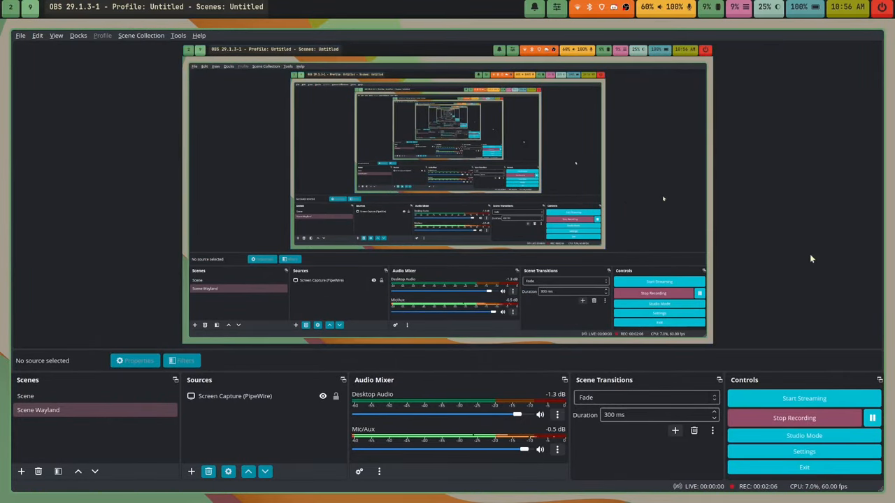